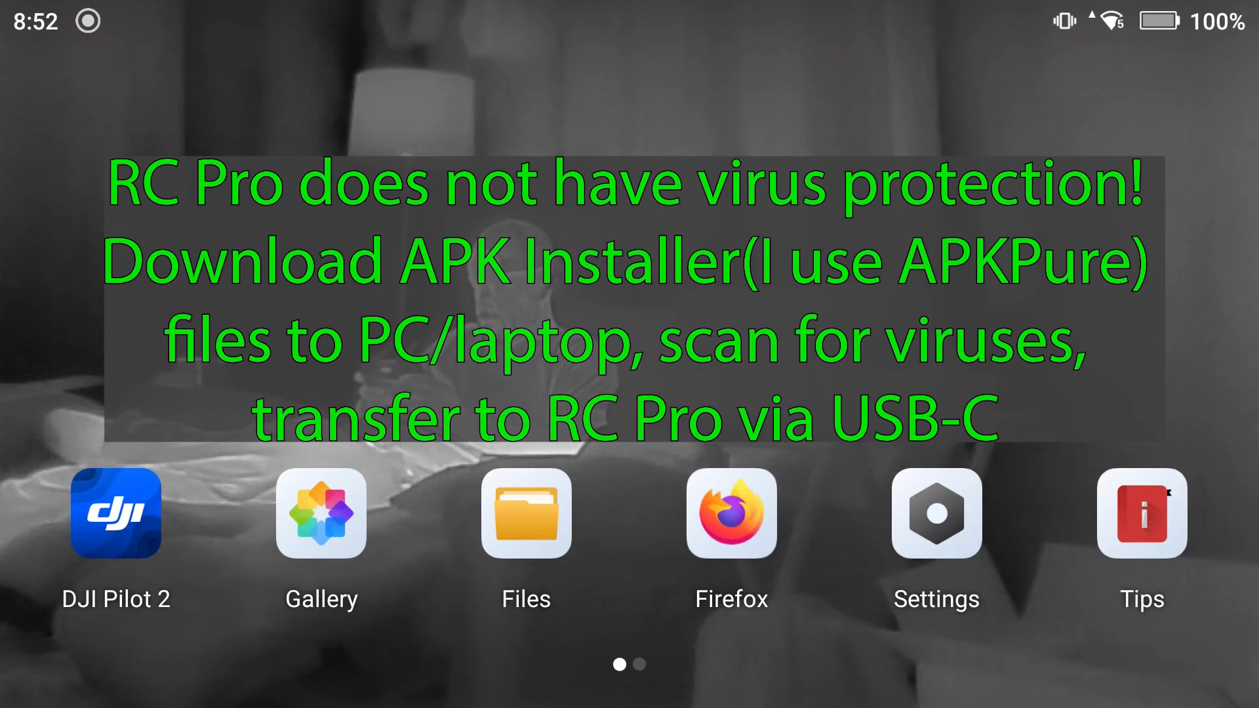
# - Reach the Download folder in Files, listing the transferred APKPure installers including OneDrive
pyautogui.click(526, 513)
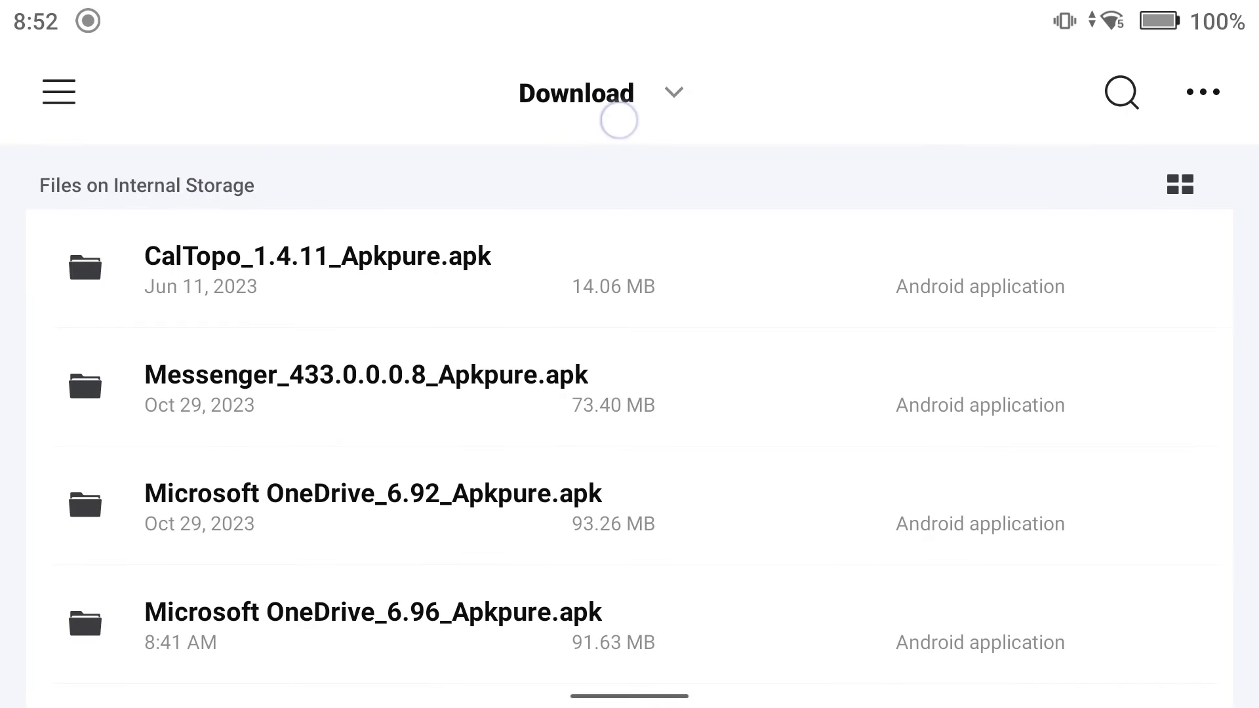
pyautogui.click(57, 90)
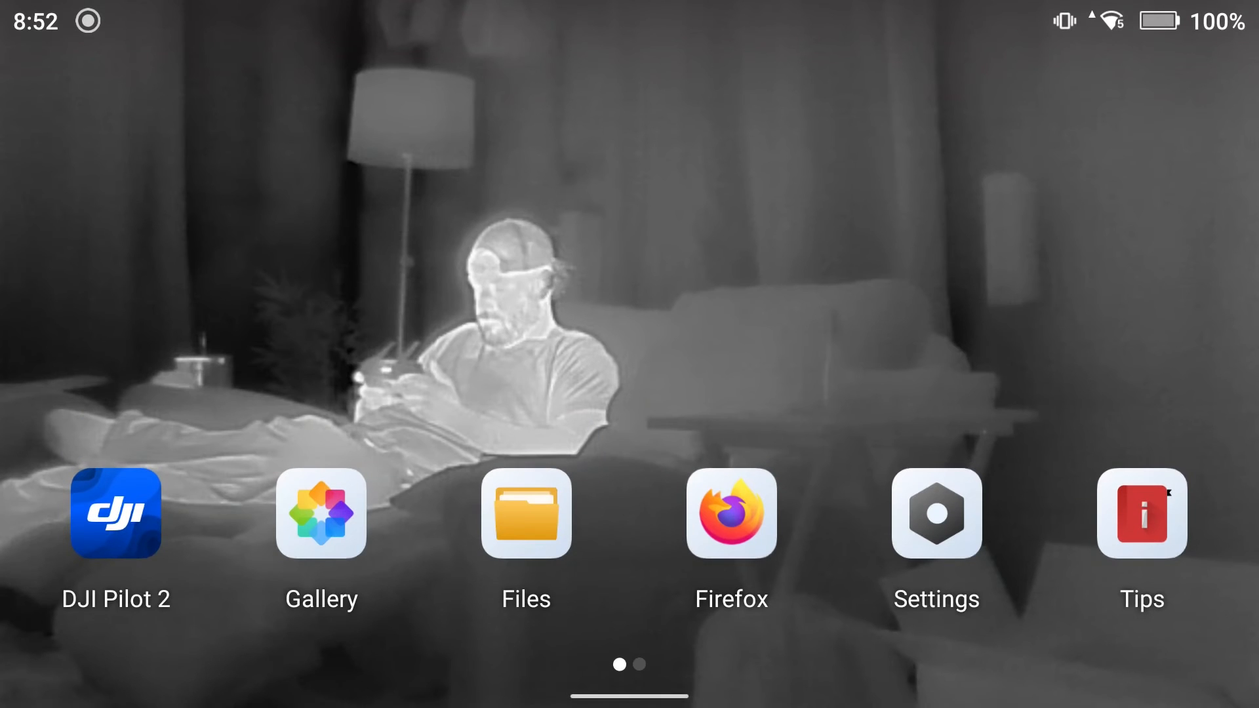
pyautogui.click(526, 514)
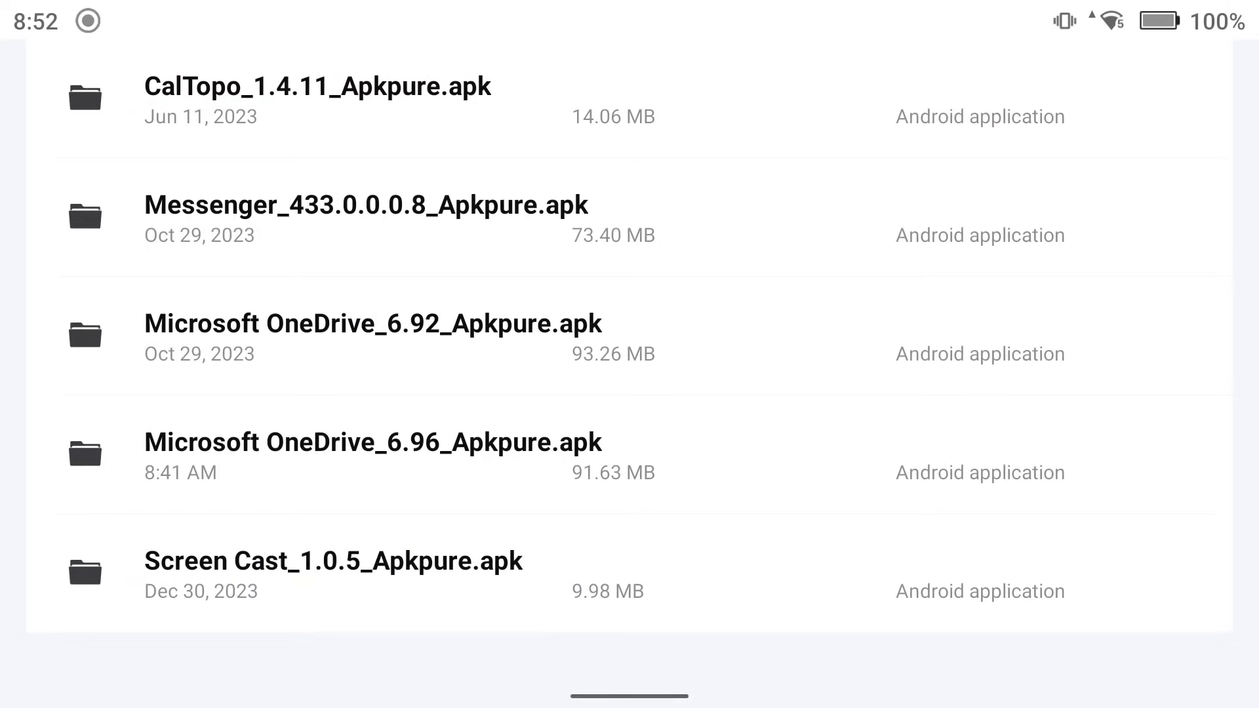
# - Install Microsoft OneDrive from its APK, accepting the unknown-apps warning, and launch it
pyautogui.click(388, 455)
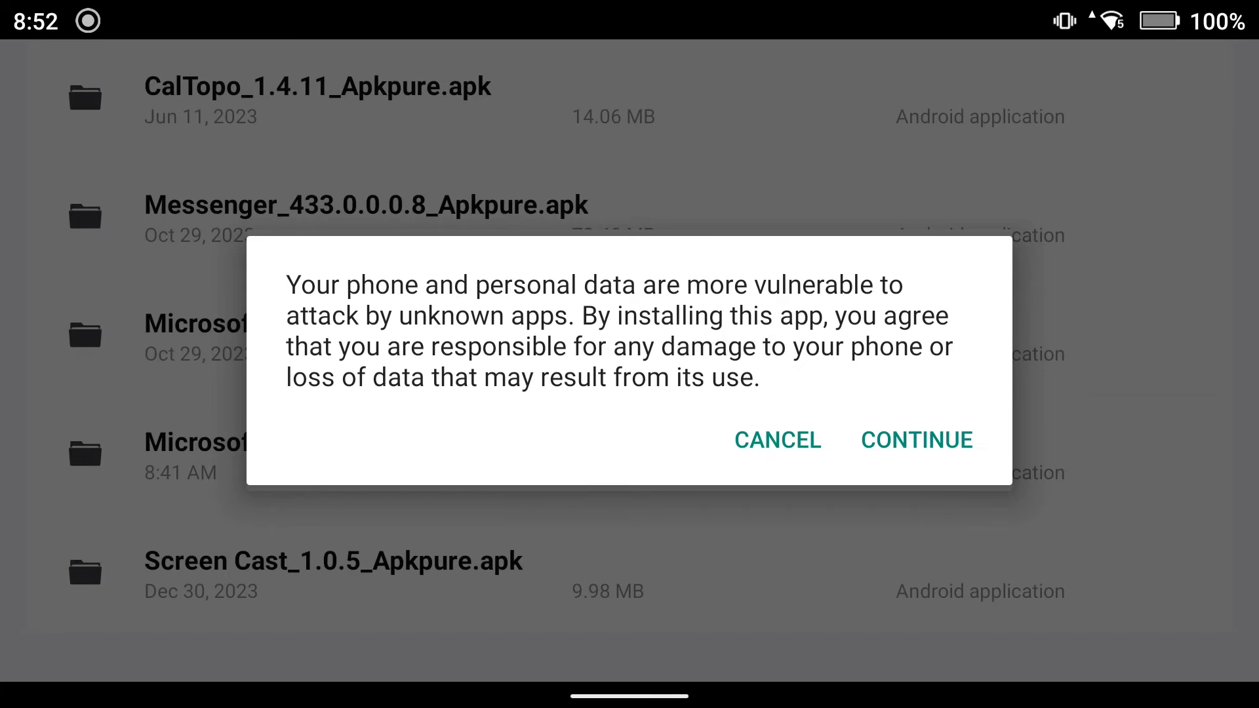
pyautogui.click(916, 439)
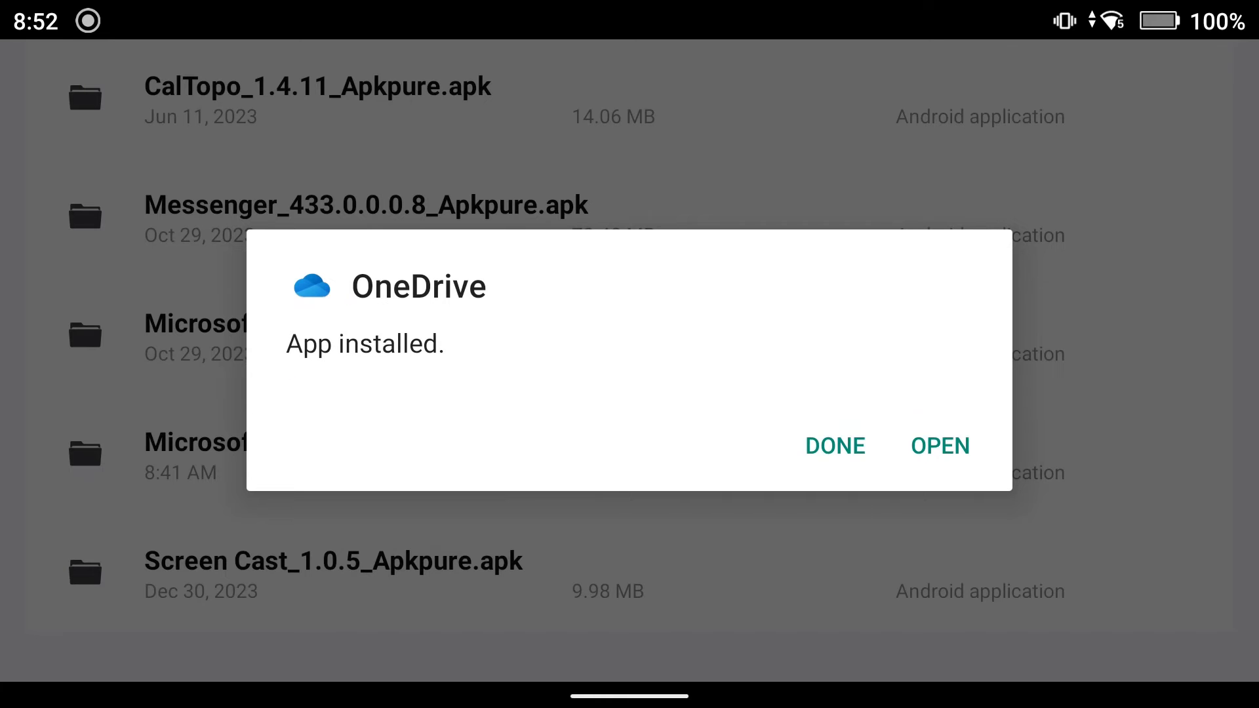
pyautogui.click(939, 446)
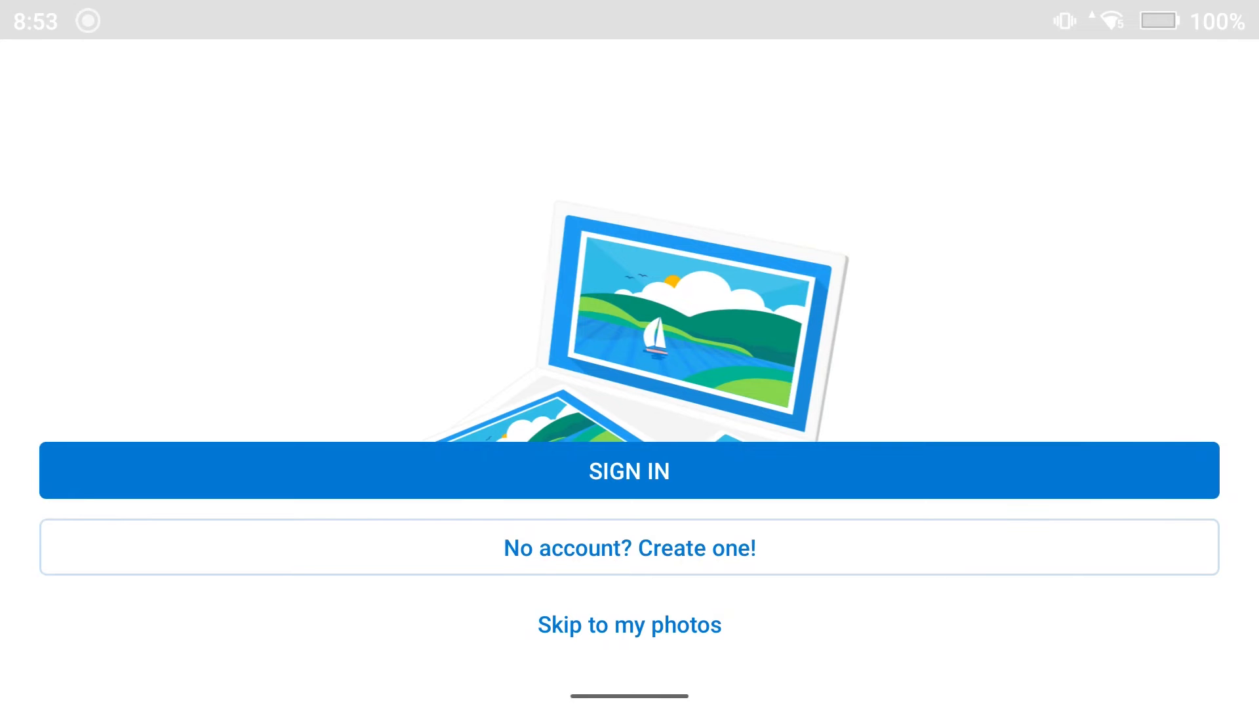
# - Enter the outlook.com account address on the Microsoft sign-in page and submit it
pyautogui.click(628, 469)
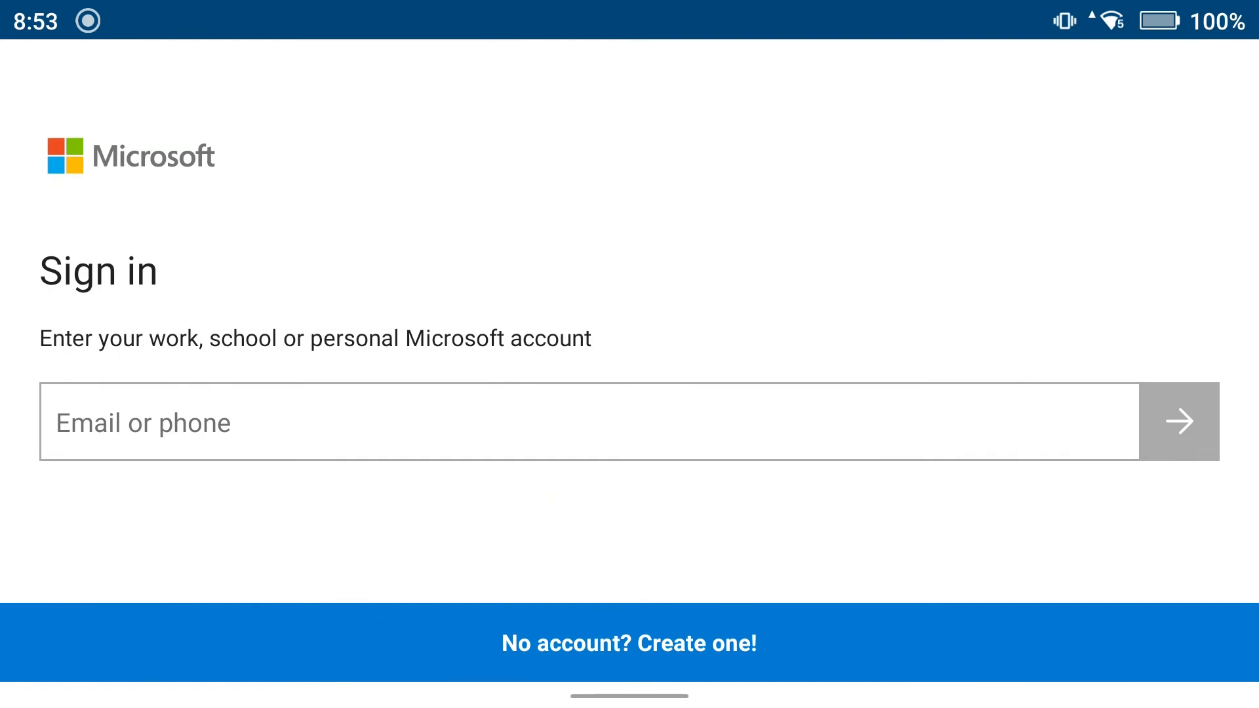
pyautogui.click(562, 421)
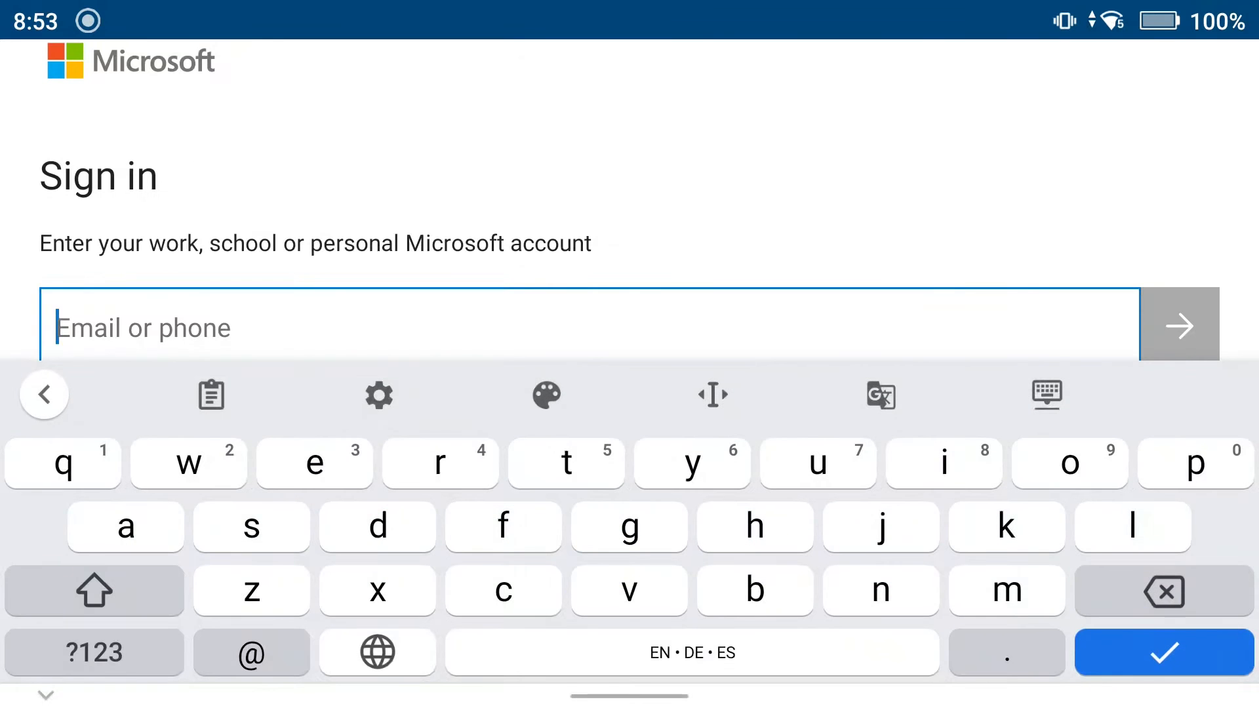
pyautogui.write('strther')
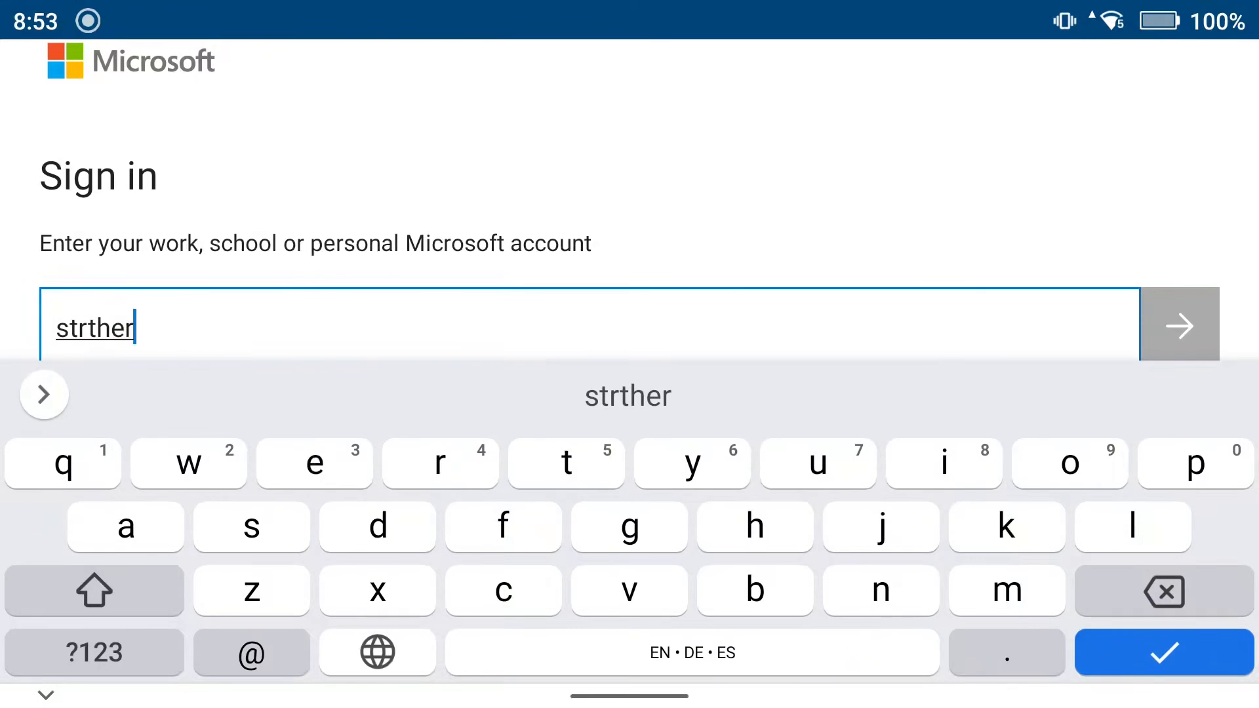
pyautogui.write('mal')
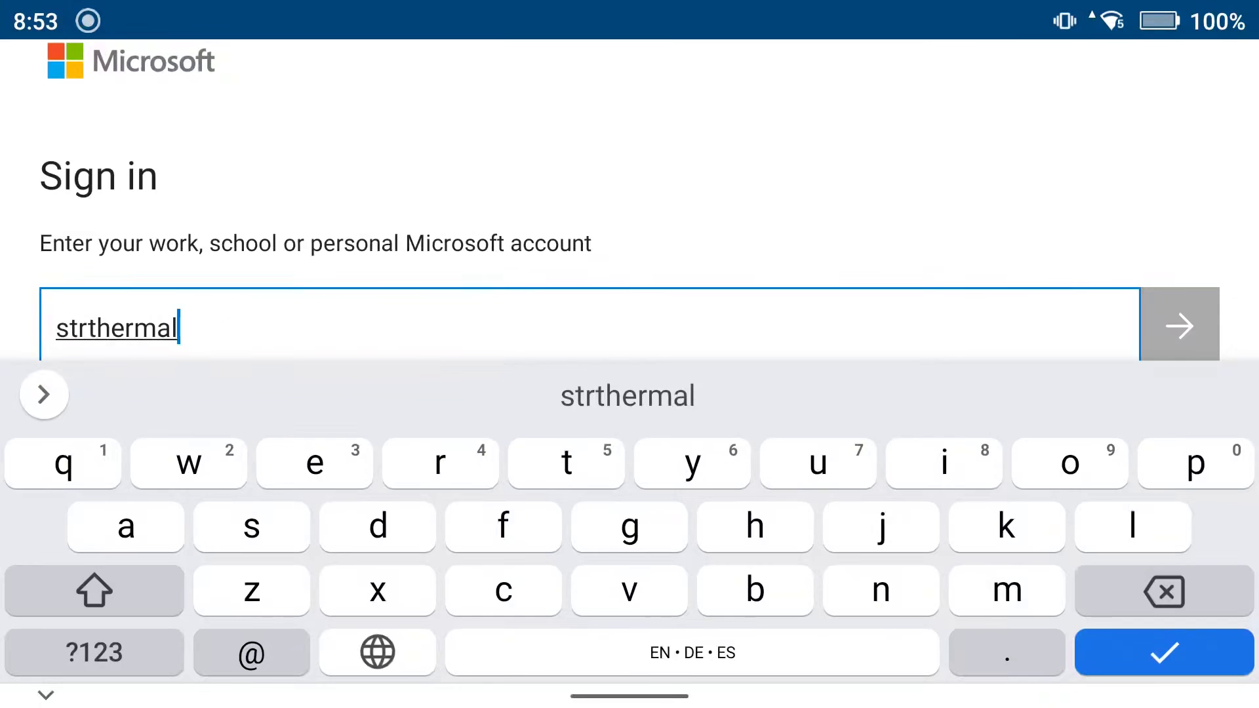
pyautogui.click(251, 651)
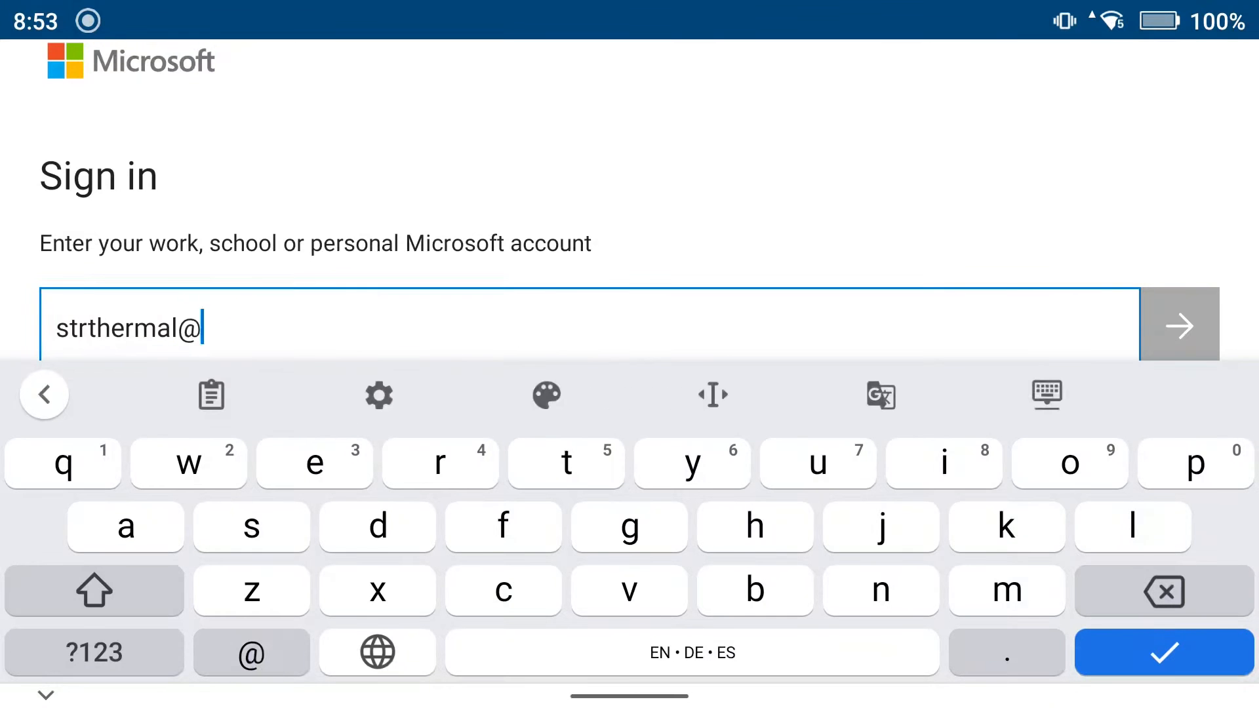
pyautogui.write('outloo.')
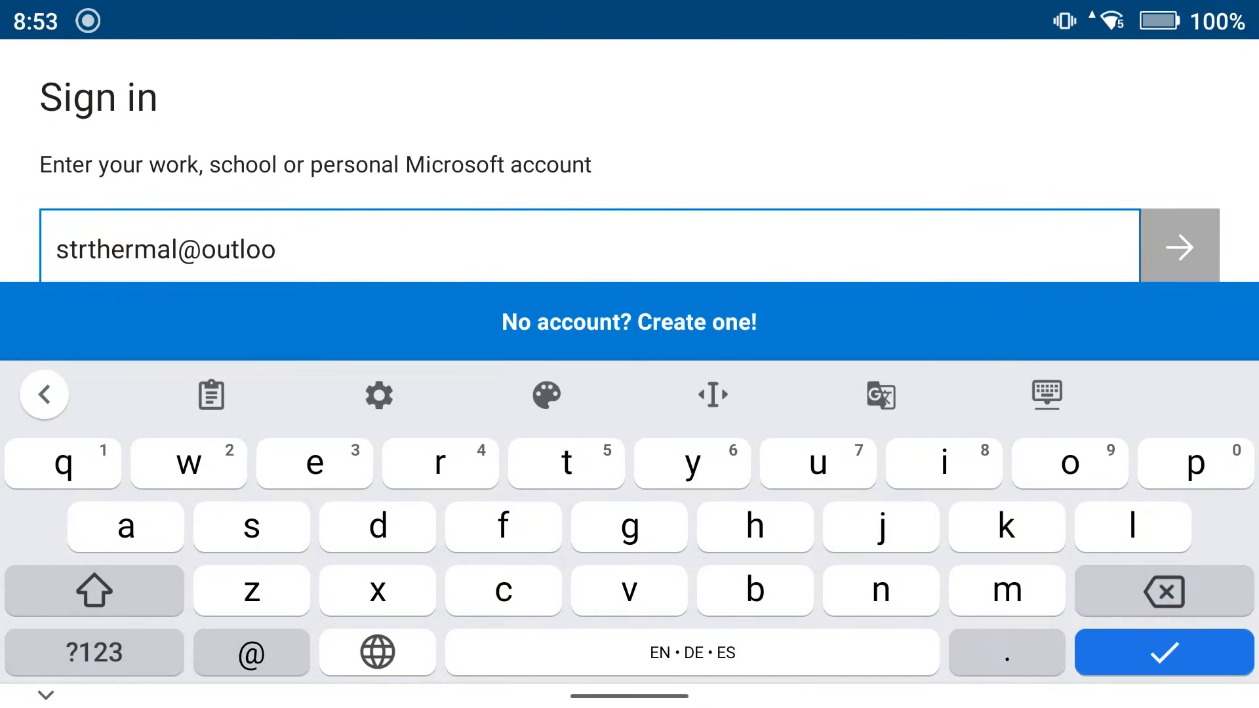
pyautogui.write('k.com')
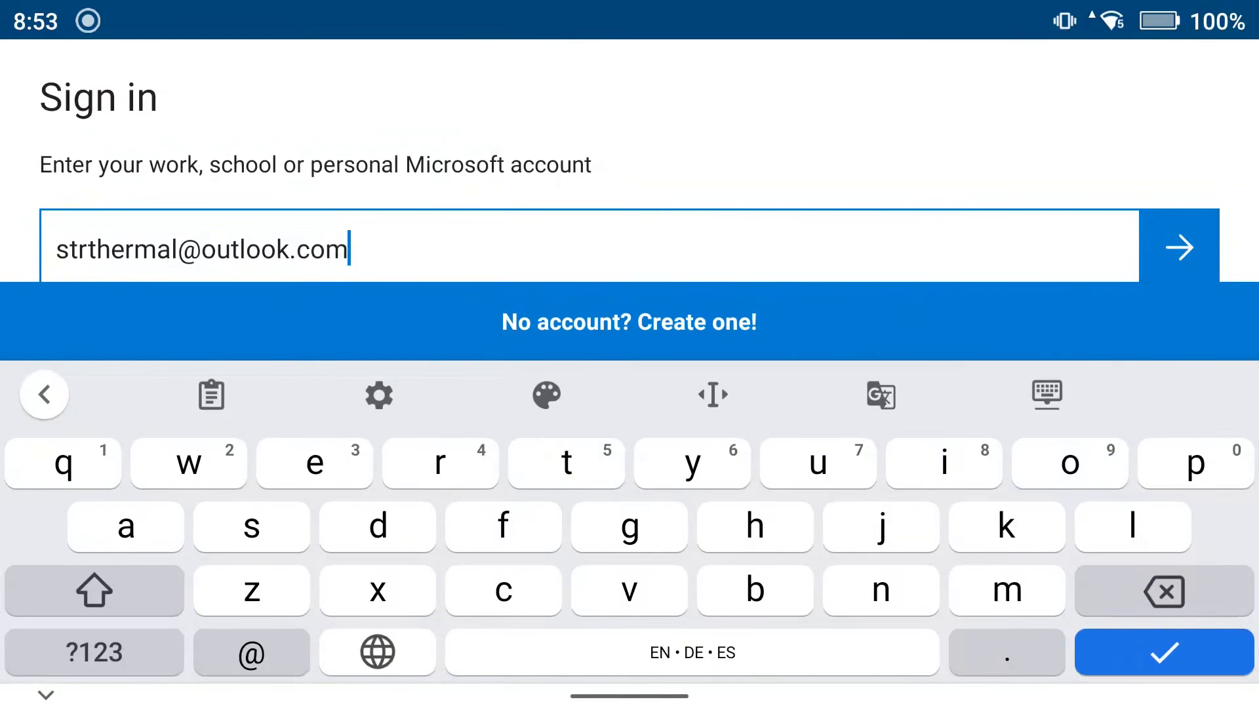
pyautogui.click(1178, 247)
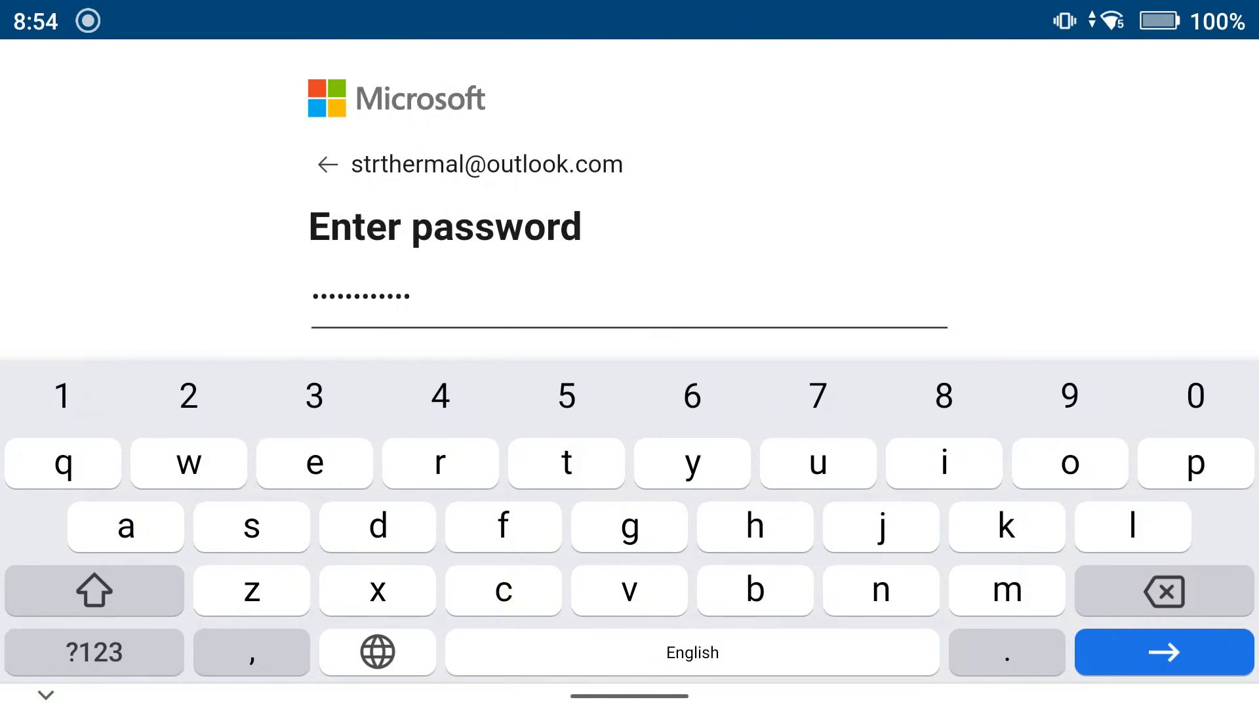
# - Finish signing in, decline camera backup, close the welcome card and return to the launcher
pyautogui.click(1161, 651)
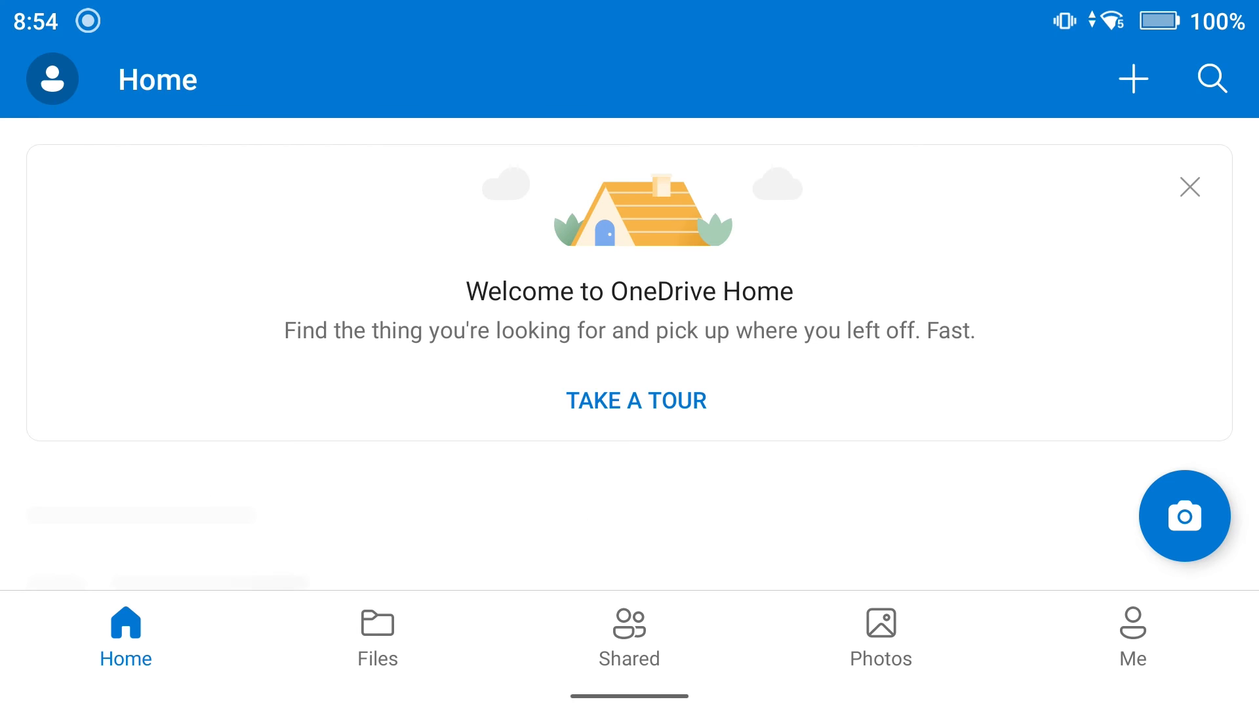
pyautogui.click(1183, 516)
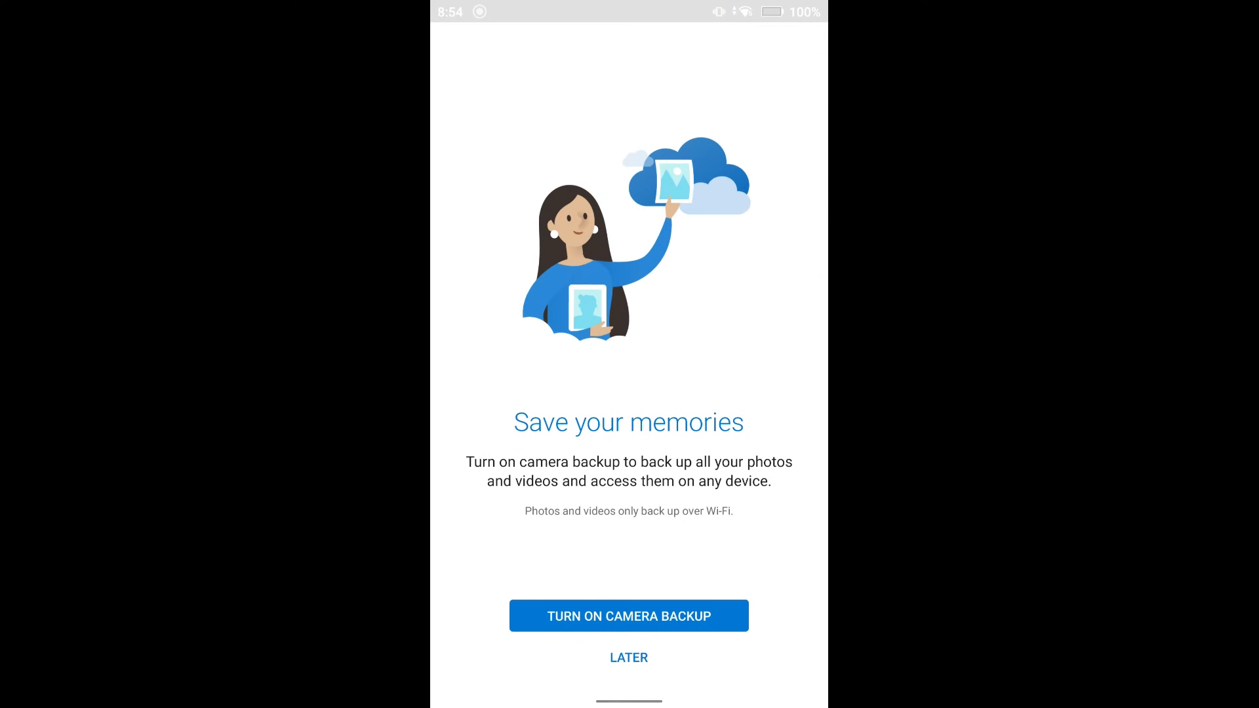
pyautogui.click(628, 657)
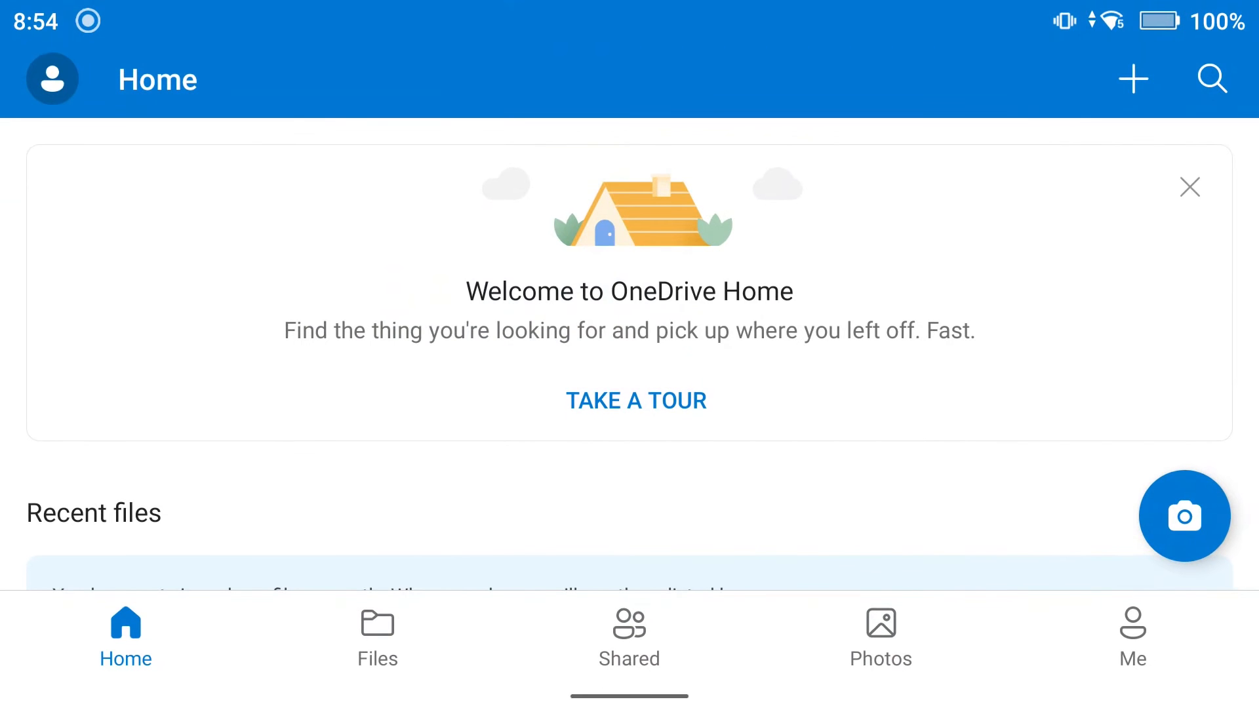
pyautogui.click(1188, 187)
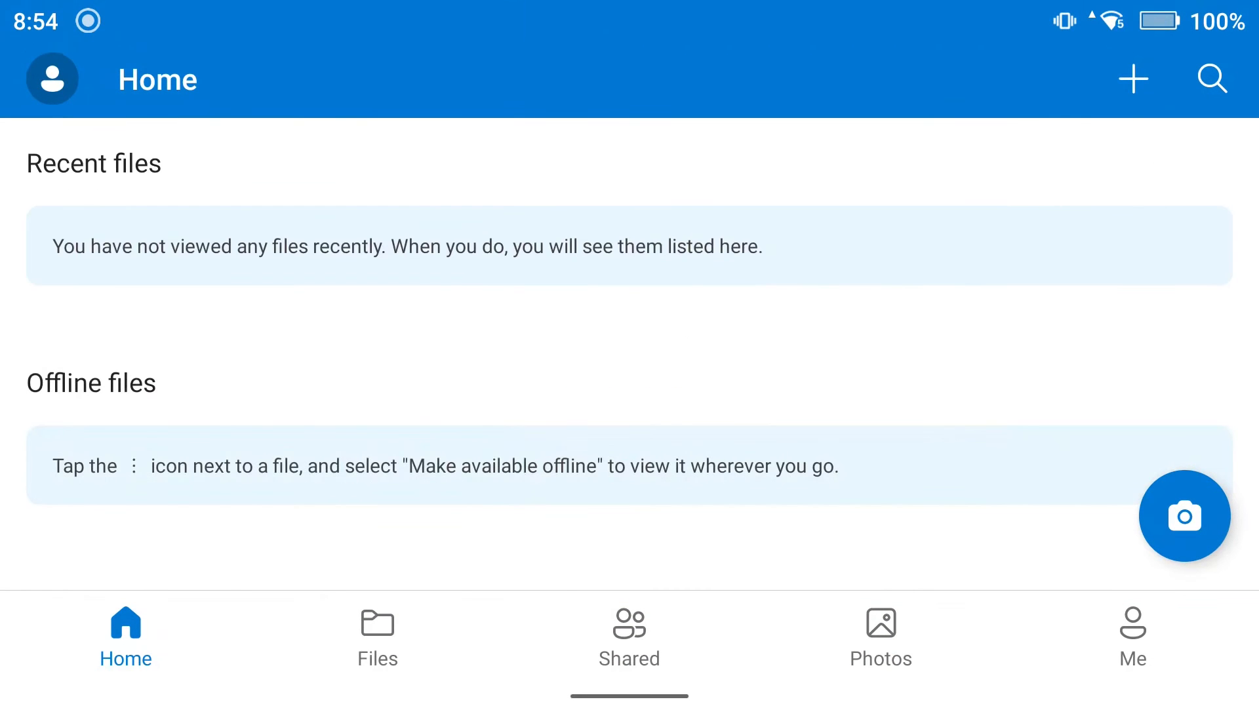
pyautogui.click(376, 634)
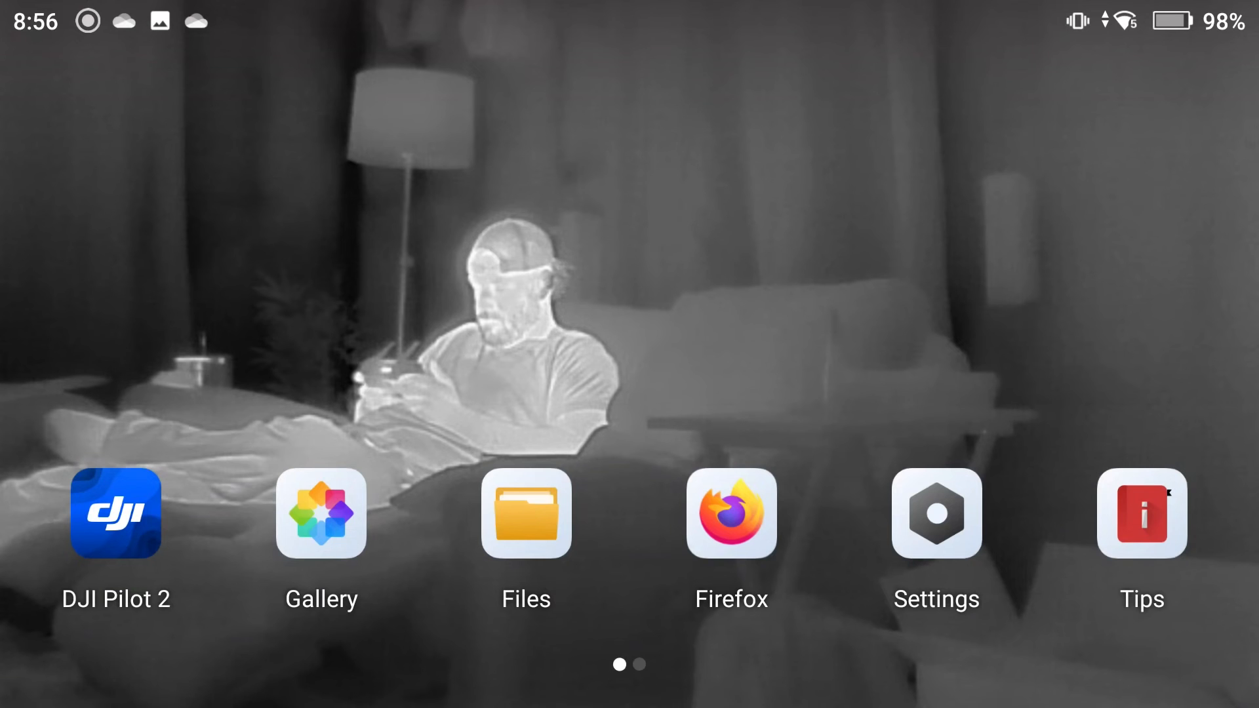
# - Swipe across home pages to see the OneDrive icon, then launch Gallery
pyautogui.hscroll(-3)
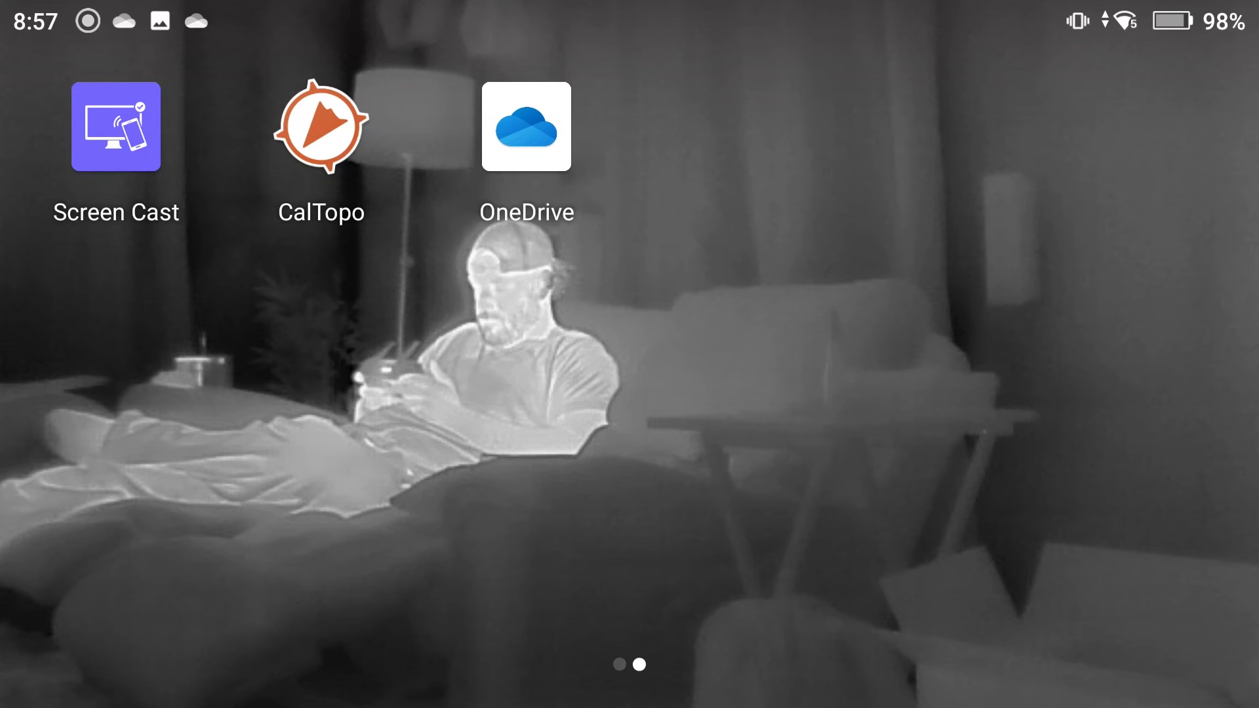
pyautogui.hscroll(-3)
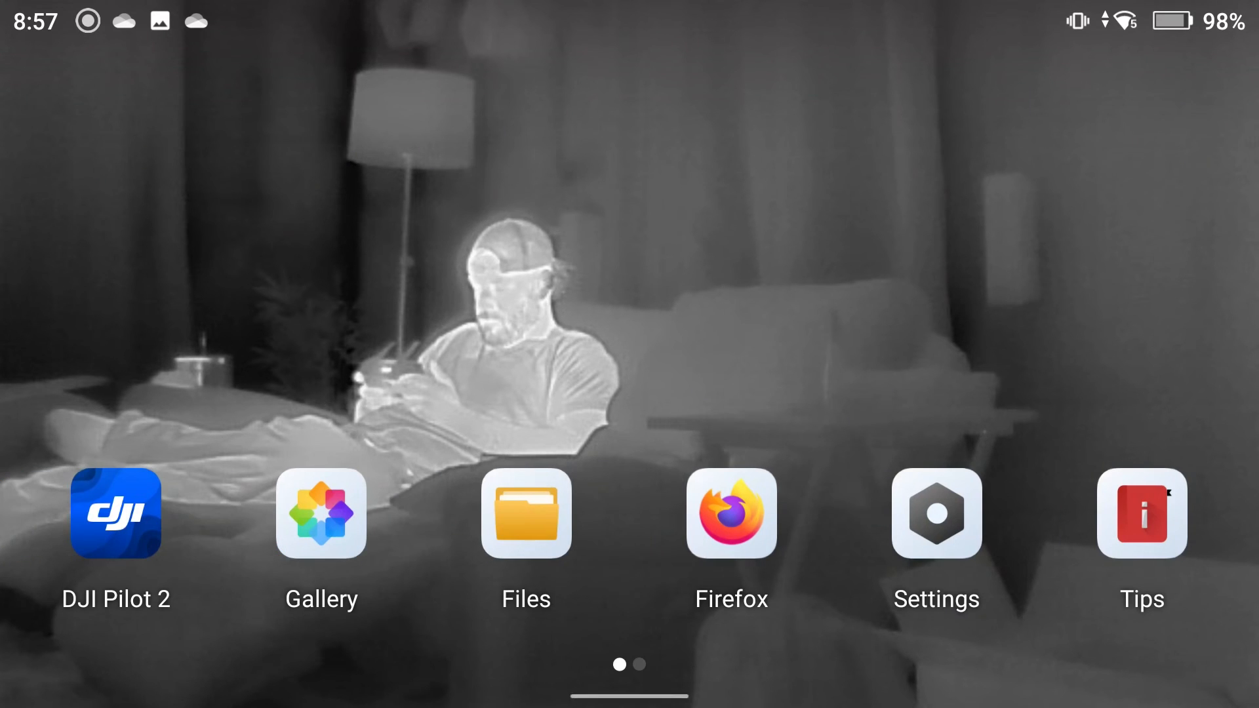
pyautogui.click(320, 513)
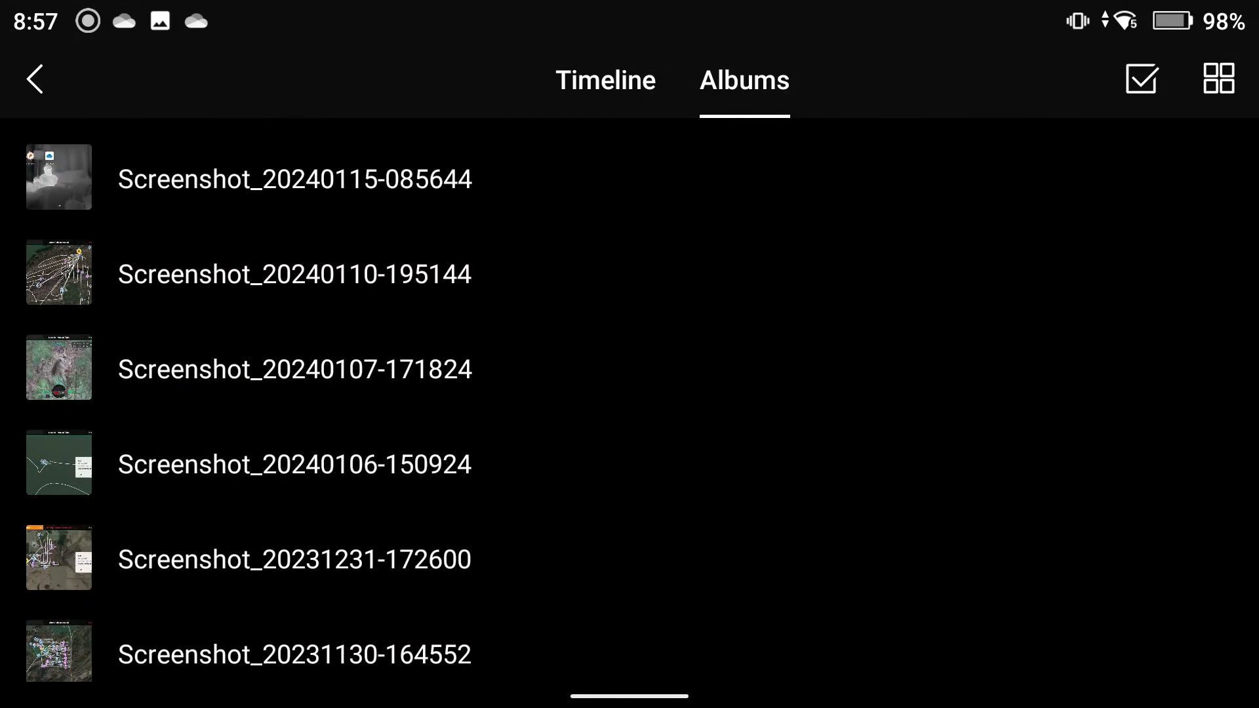
pyautogui.click(294, 178)
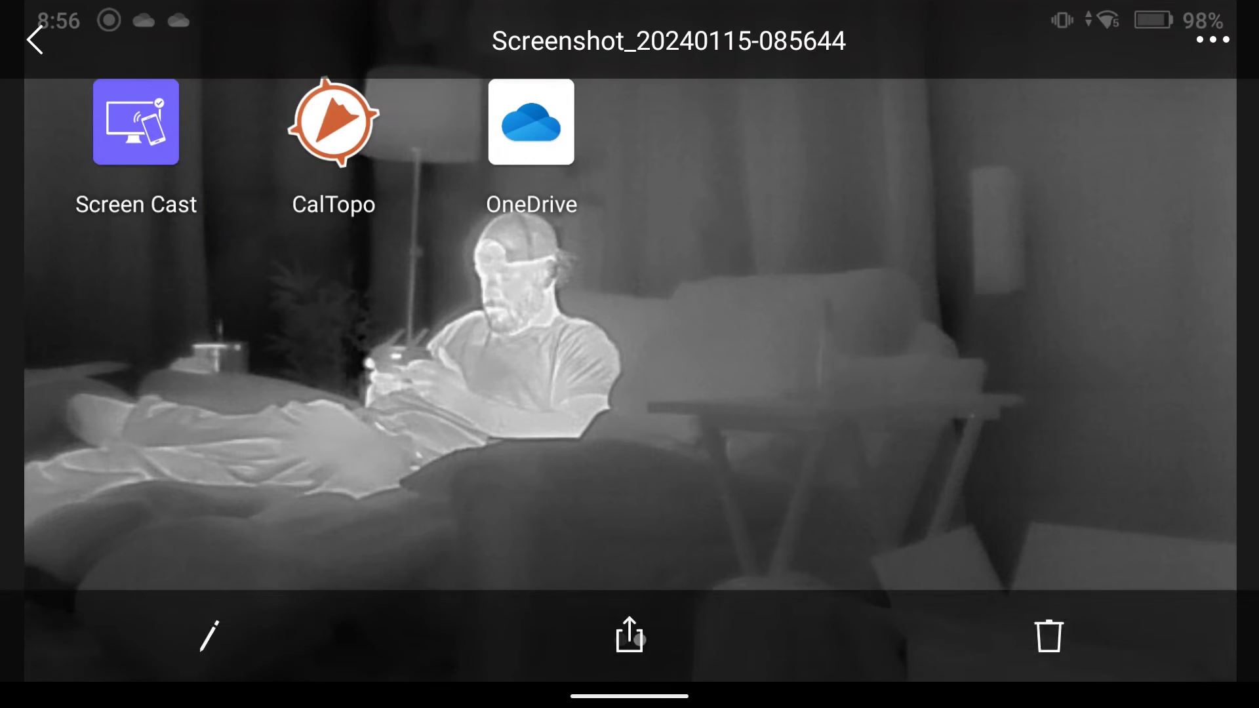
pyautogui.click(1048, 636)
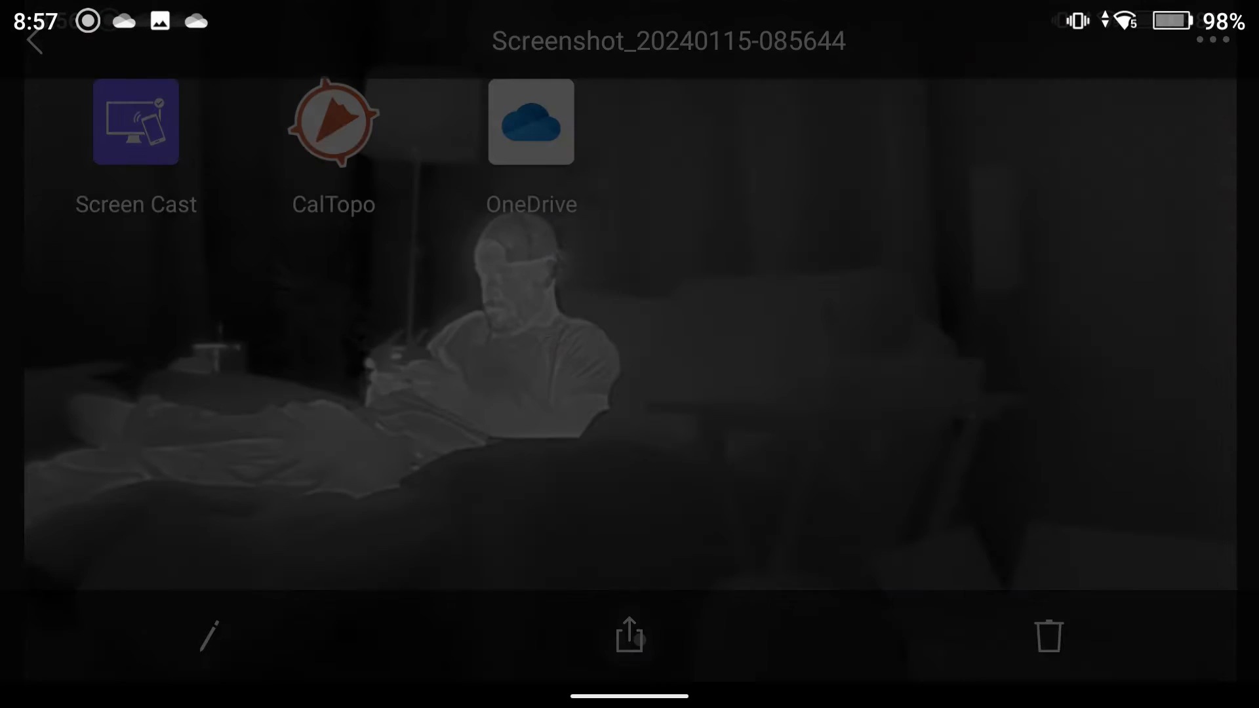
pyautogui.click(629, 635)
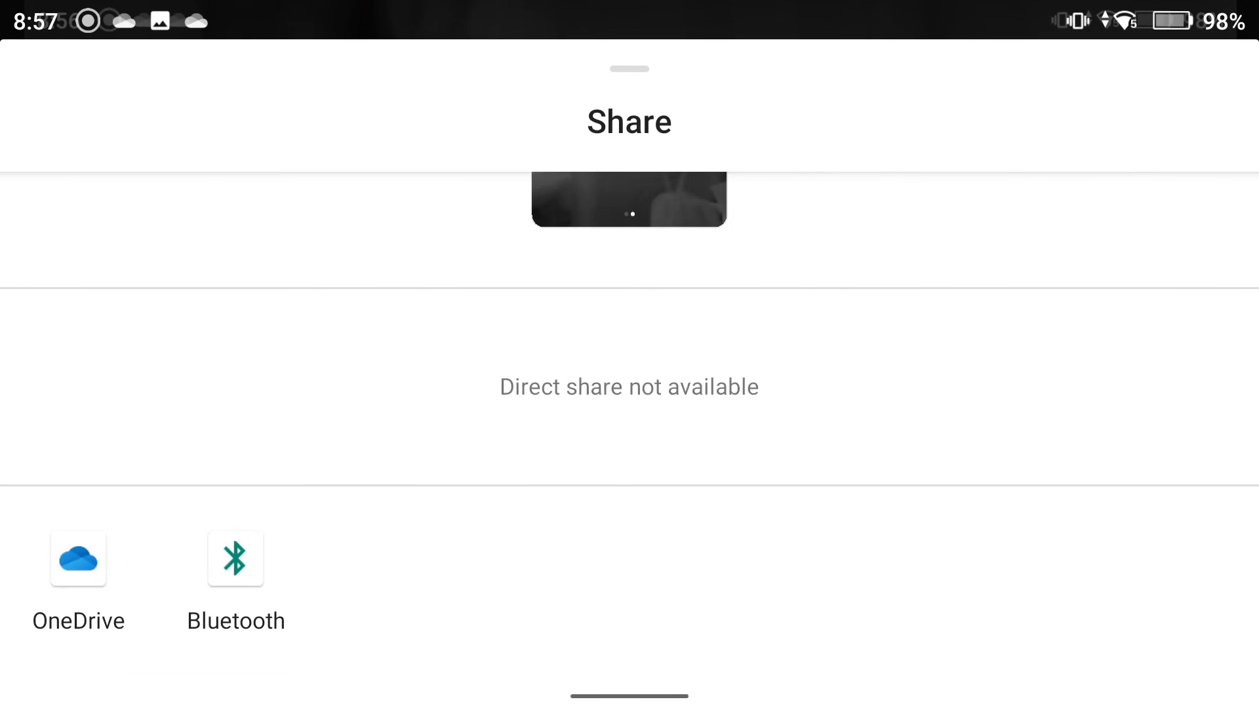
pyautogui.click(78, 559)
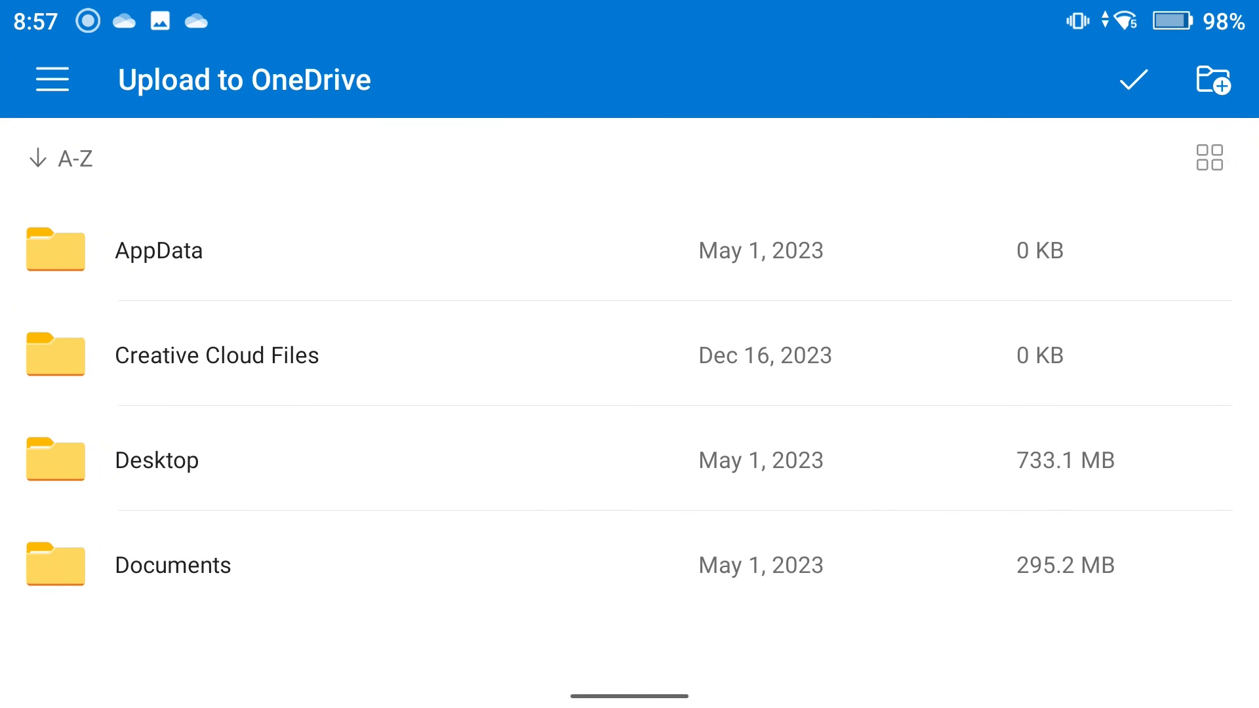
pyautogui.click(1130, 80)
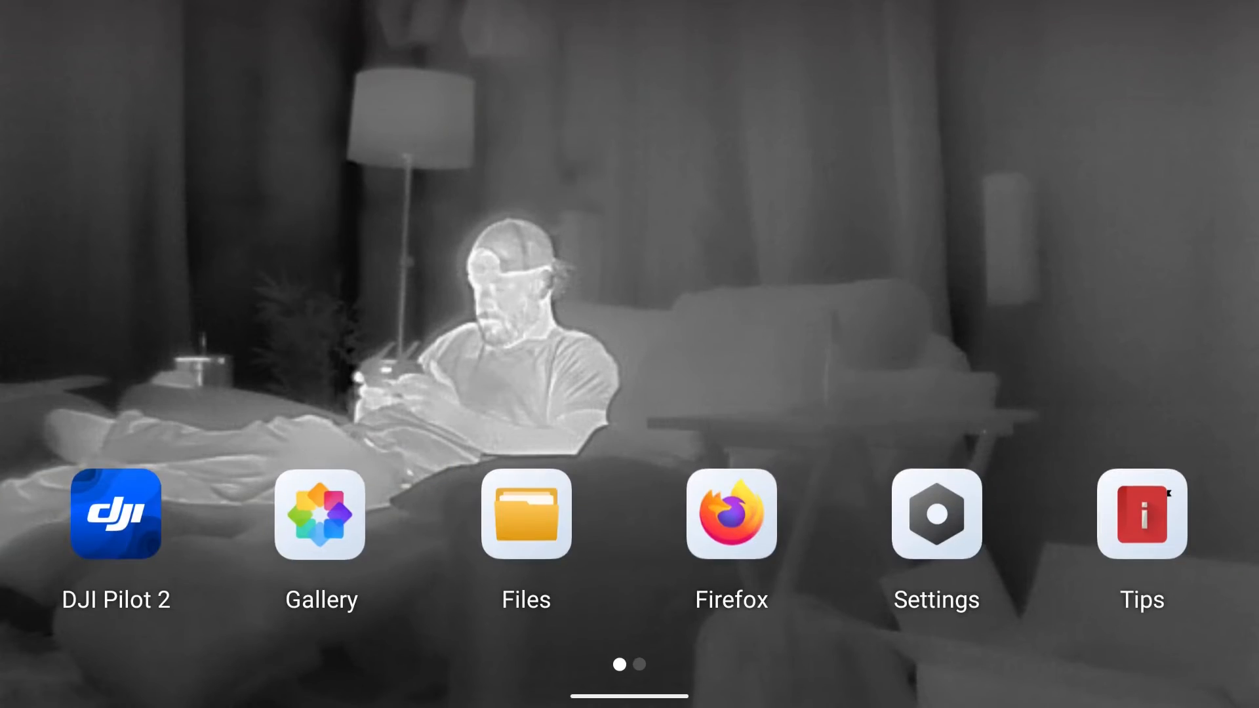
pyautogui.click(526, 515)
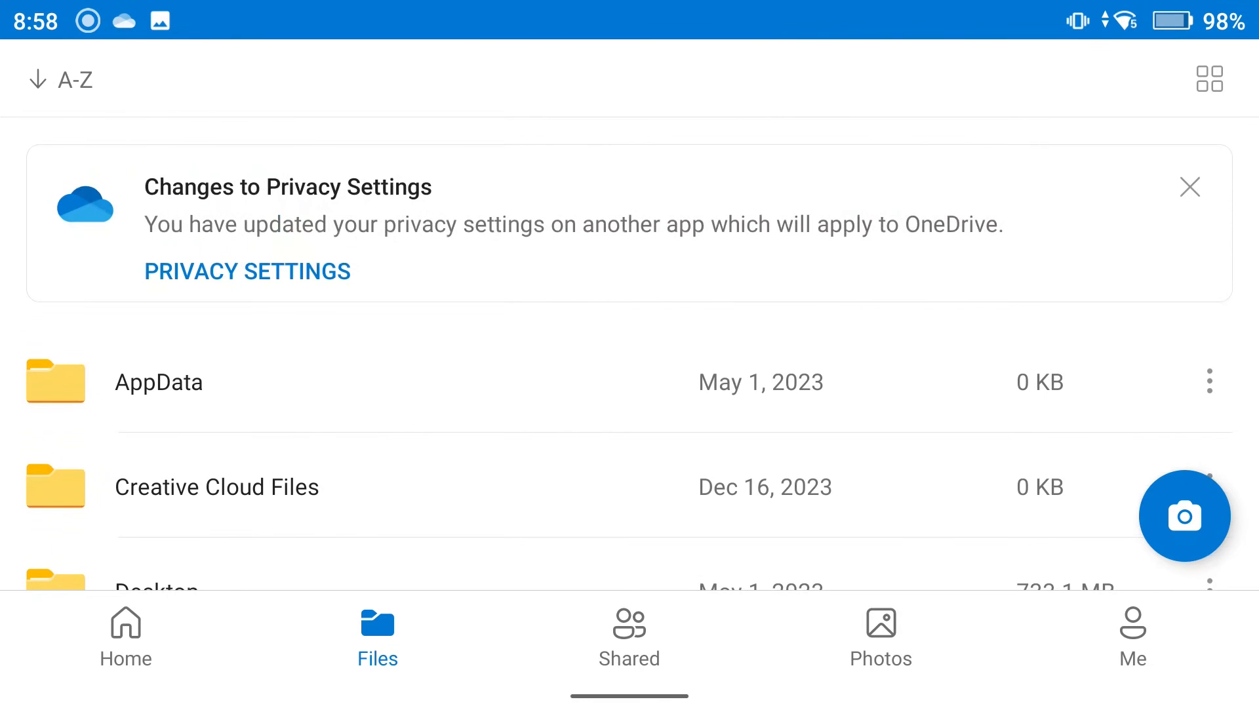
pyautogui.scroll(-3)
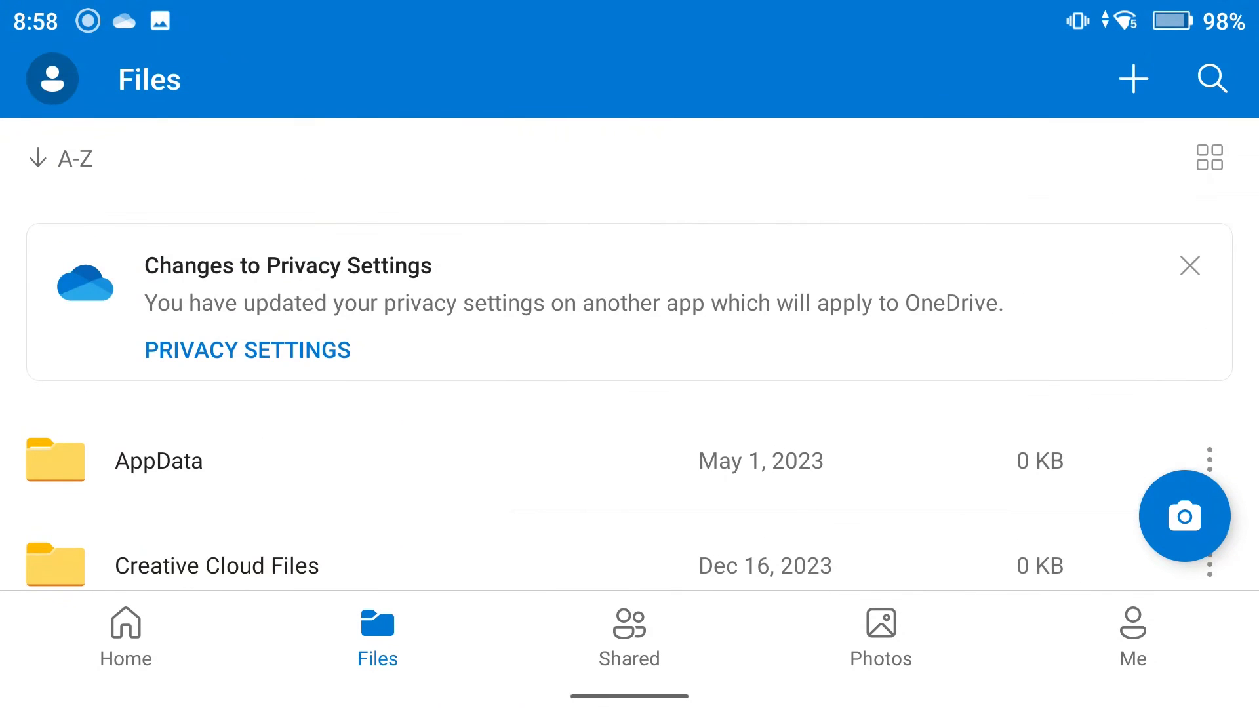
pyautogui.scroll(-3)
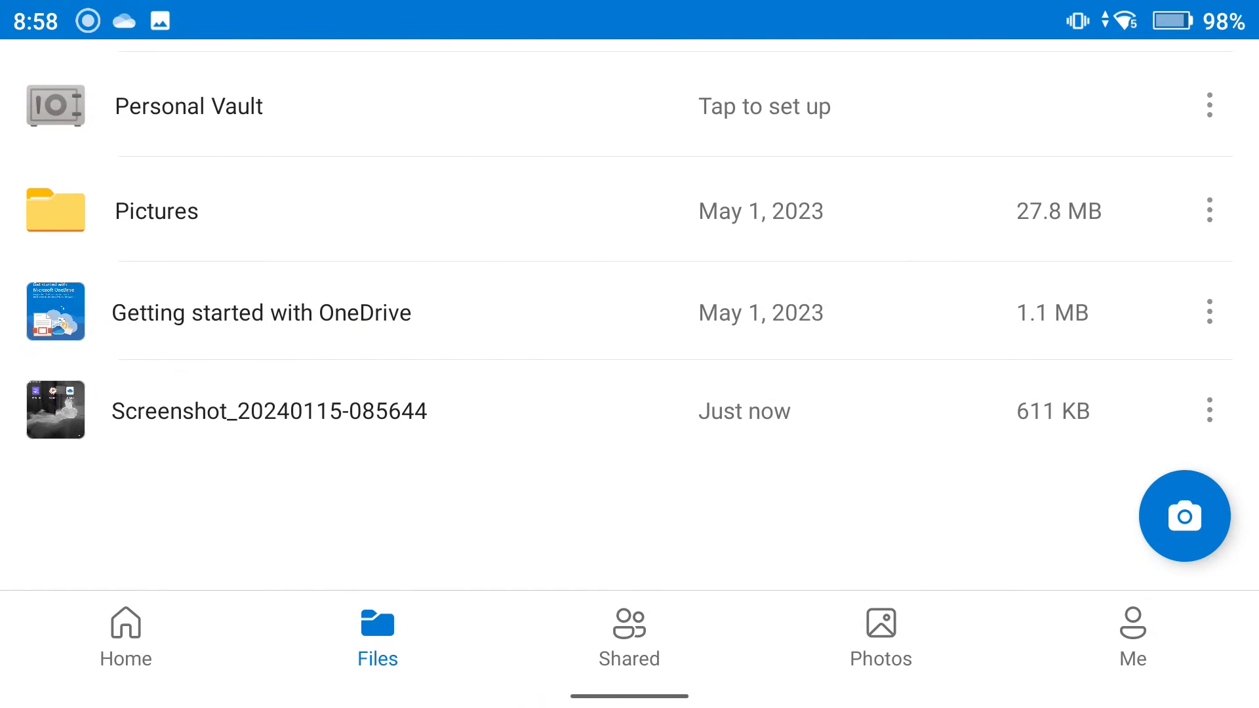
pyautogui.click(371, 405)
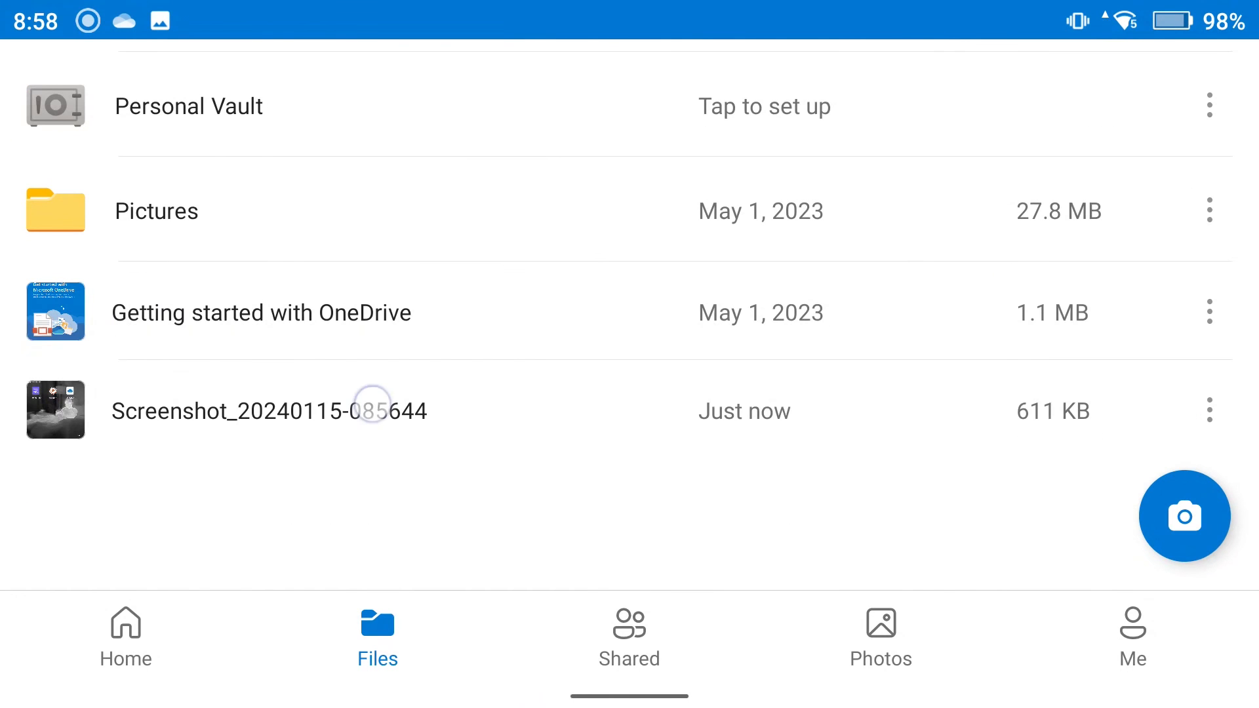
pyautogui.click(269, 411)
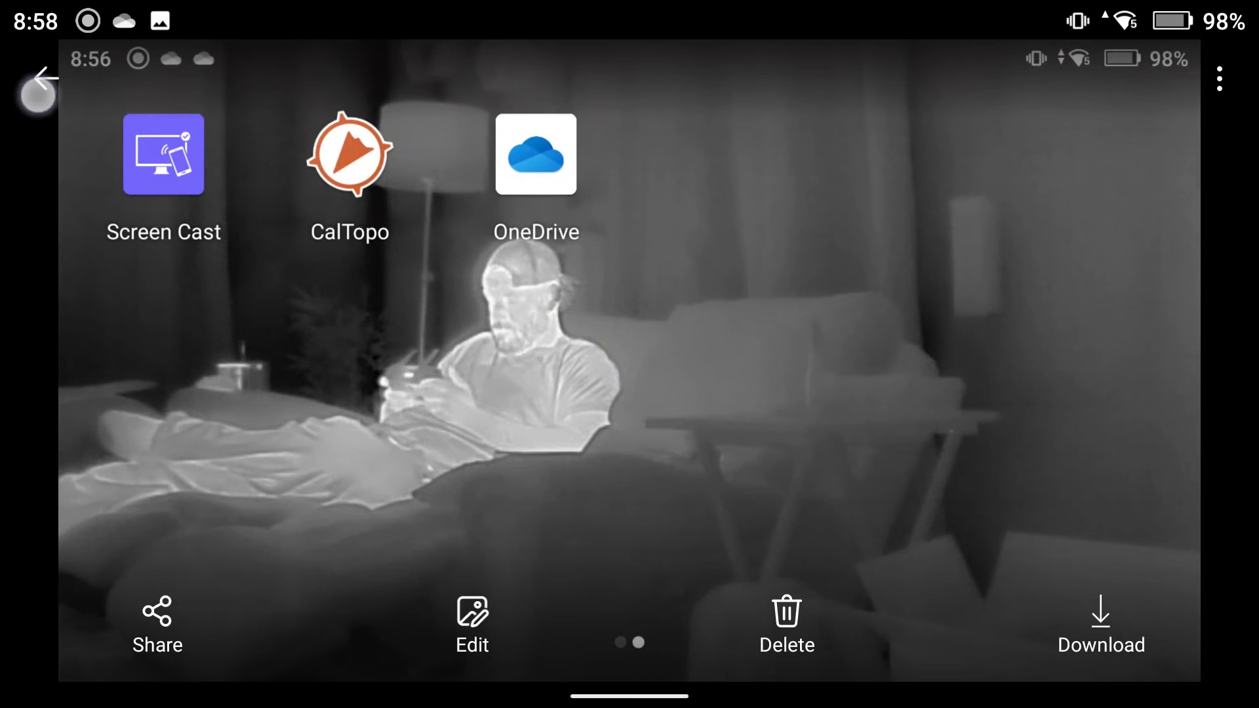